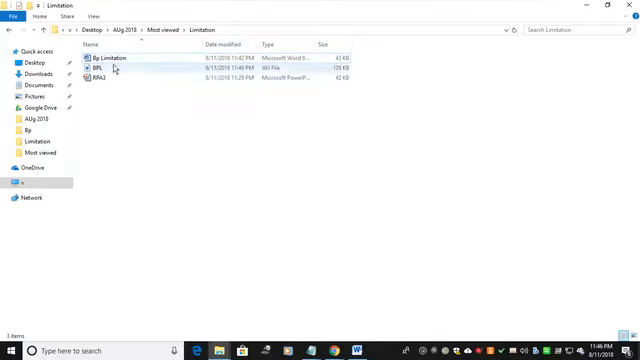
Open the presentation file from the Limitation folder in PowerPoint
click(102, 76)
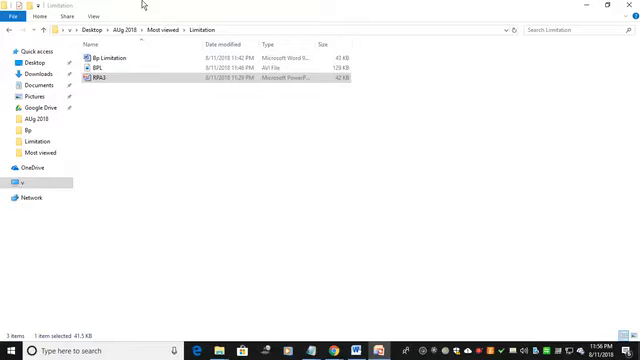
Open the By Limitation Word document from the Limitation folder
click(116, 58)
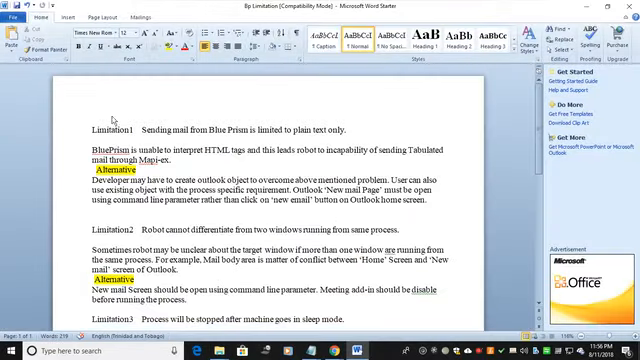
mouse_move(96, 130)
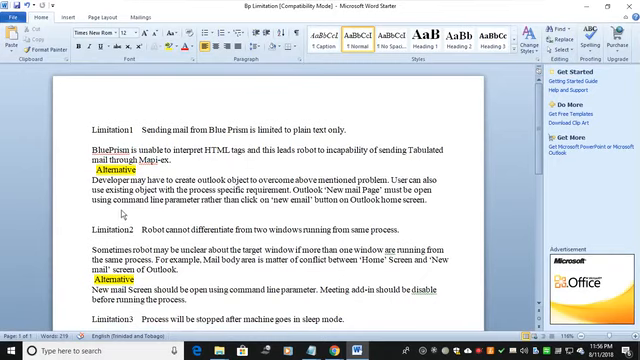
mouse_move(120, 212)
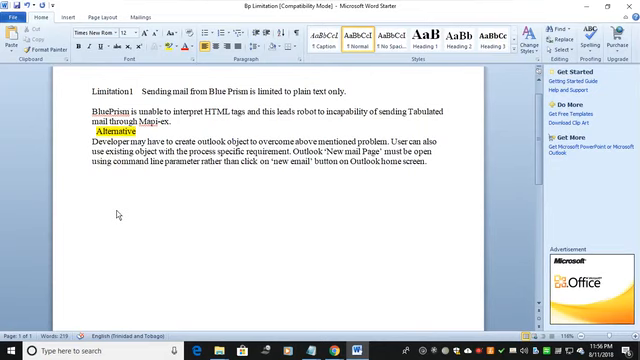
Place the cursor on the empty line below the Limitation1 paragraph
click(90, 88)
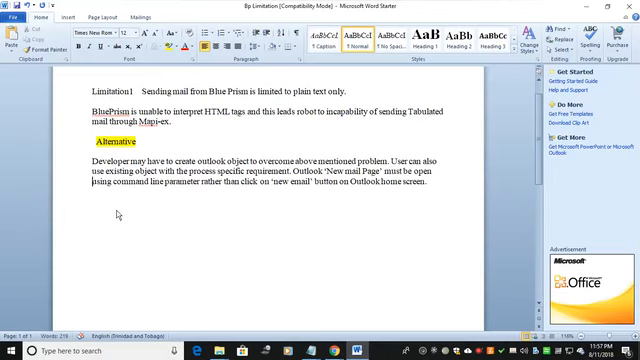
text(<h)
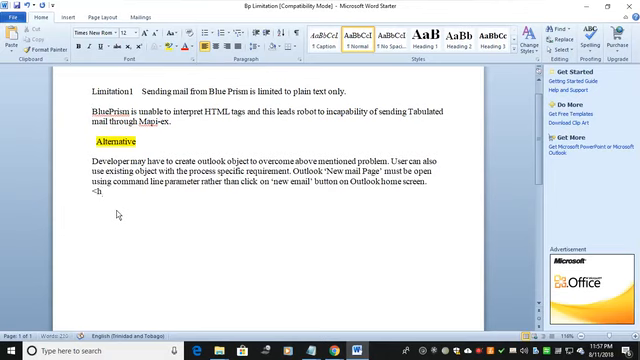
text(tml>)
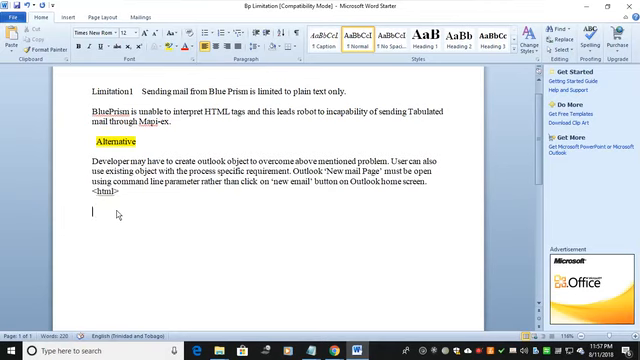
text(</html>)
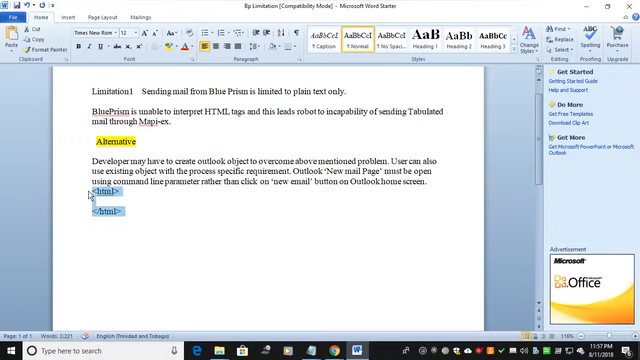
key(Delete)
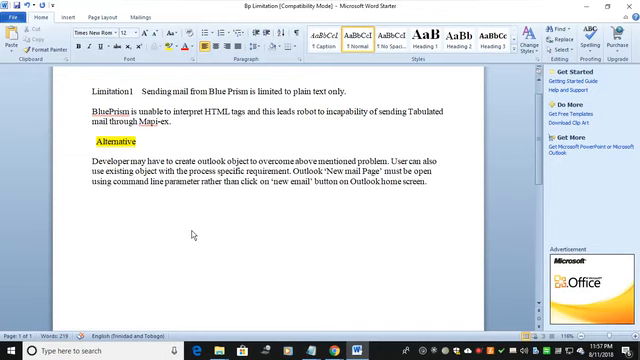
Draft and delete a sentence below the Alternative paragraph, leaving the line reading Outlook.exe
click(92, 234)
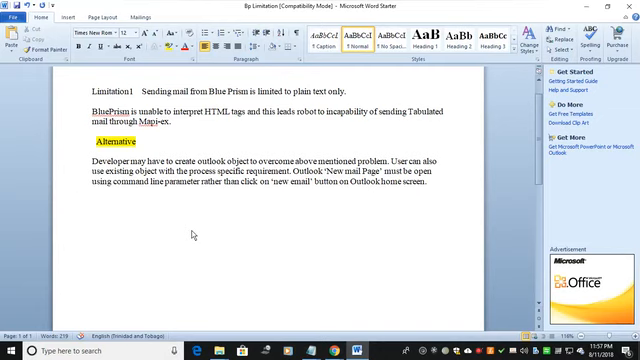
click(92, 220)
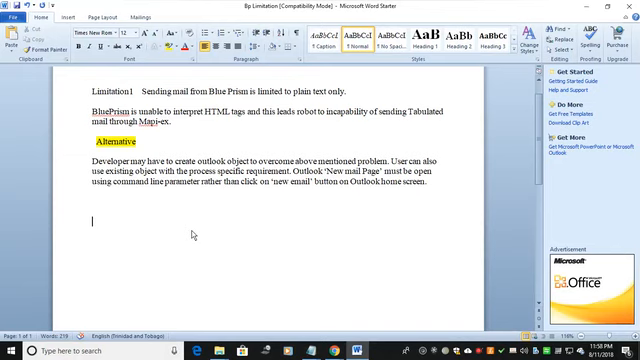
text(Html)
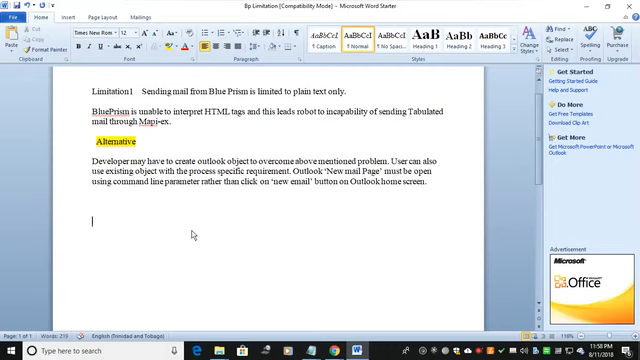
text(That ti)
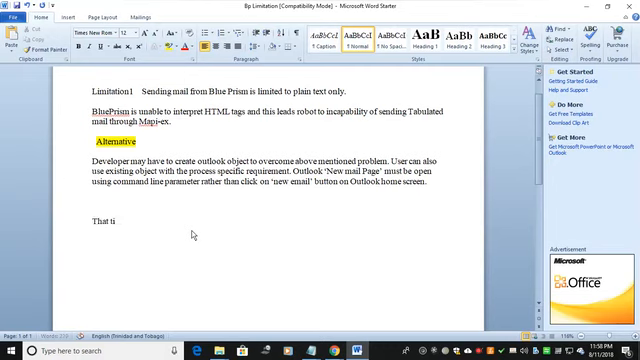
text(m)
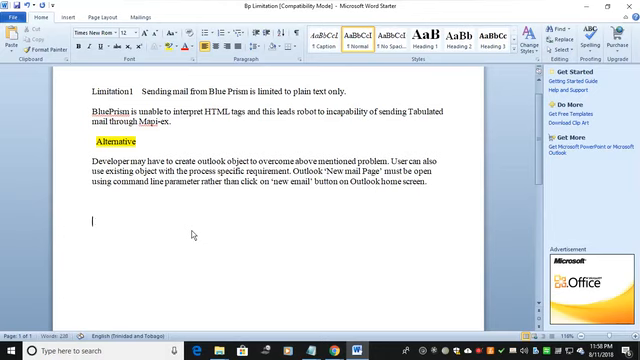
text(directly)
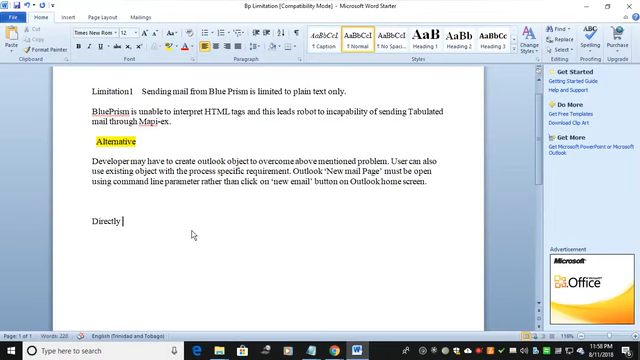
key(backspace)
text(Outlook.exe)
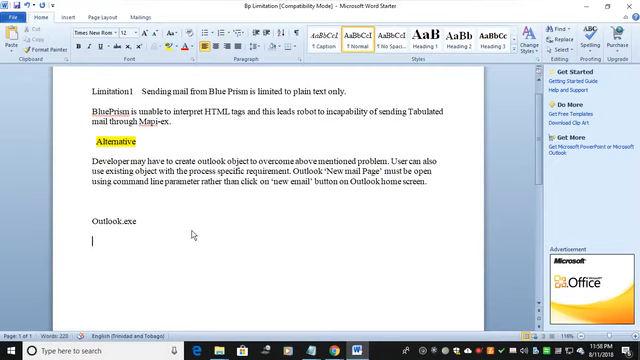
Begin a second line reading 'New mai' beneath Outlook.exe
text(New mai)
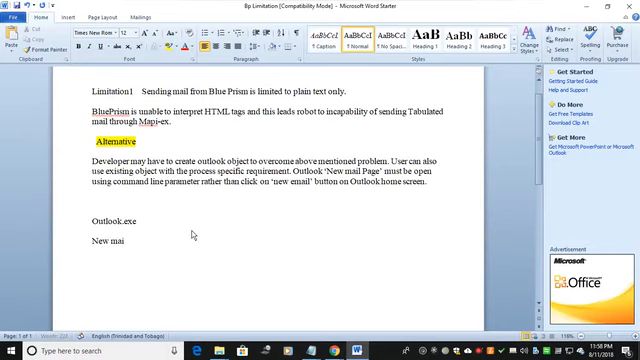
Complete the line beneath Outlook.exe to read 'New mail'
text(l)
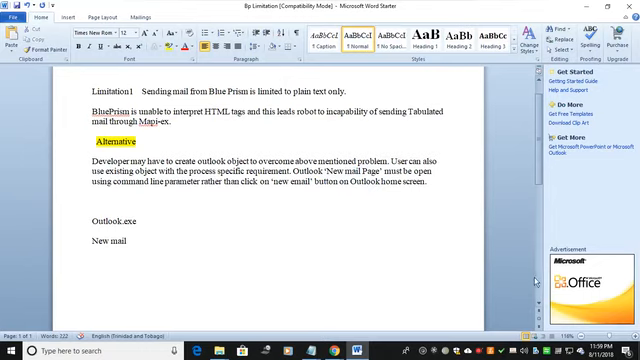
Scroll down to Limitation 2 about two windows from one process and place the cursor in its text
scroll(down, 3)
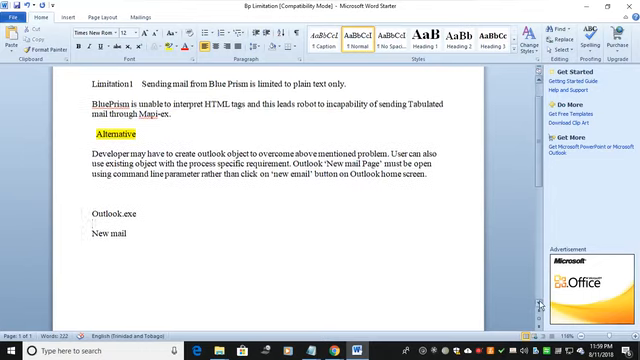
scroll(down, 3)
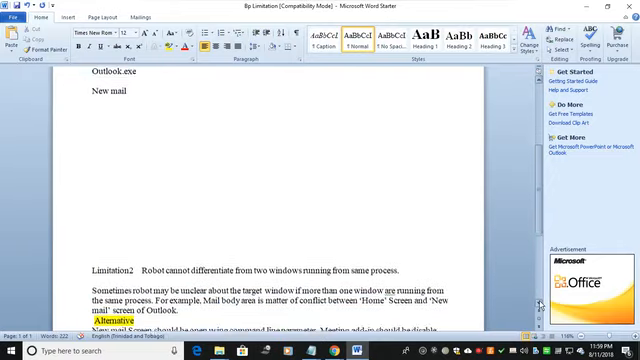
scroll(down, 3)
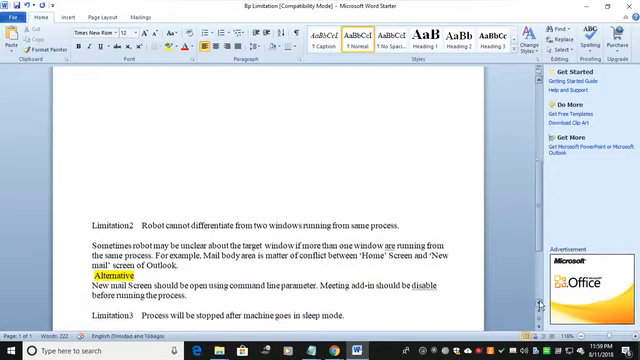
scroll(down, 3)
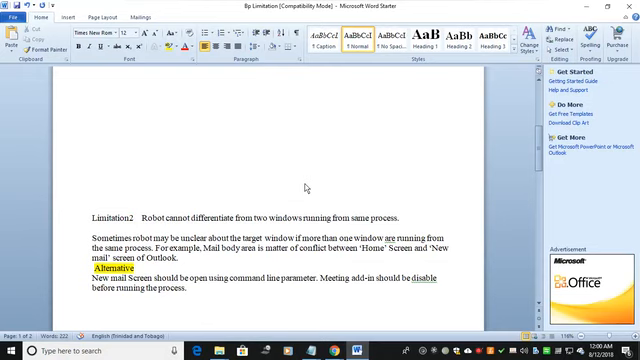
click(92, 188)
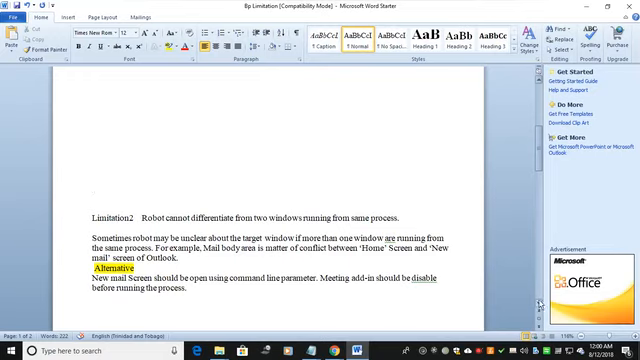
Scroll down to bring Limitation 3 about sleep mode and its Alternative into view
scroll(down, 3)
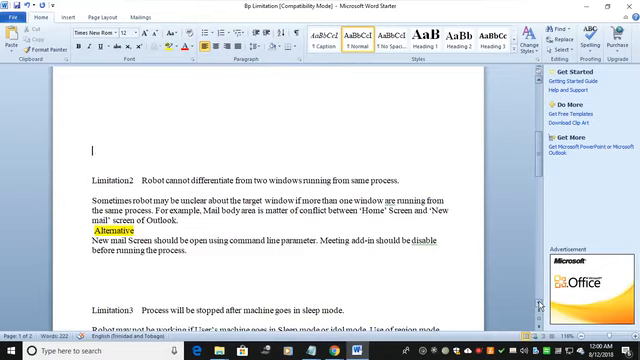
scroll(down, 3)
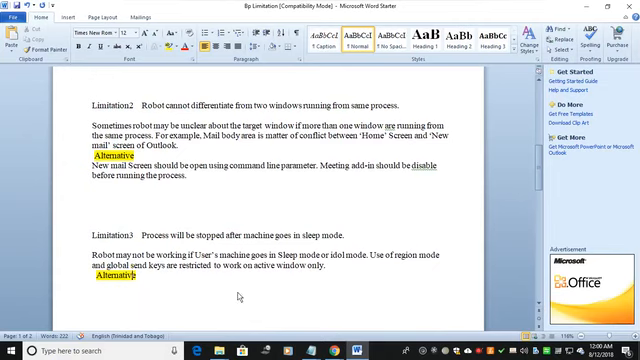
click(92, 276)
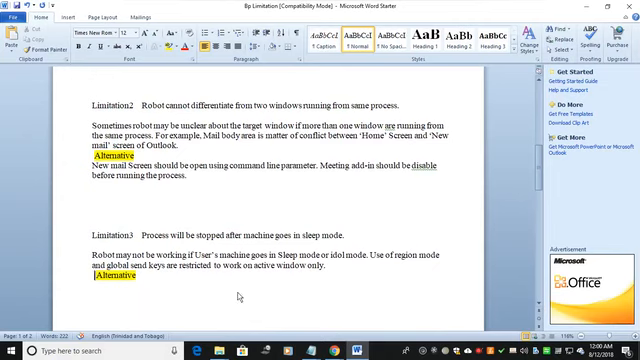
scroll(down, 3)
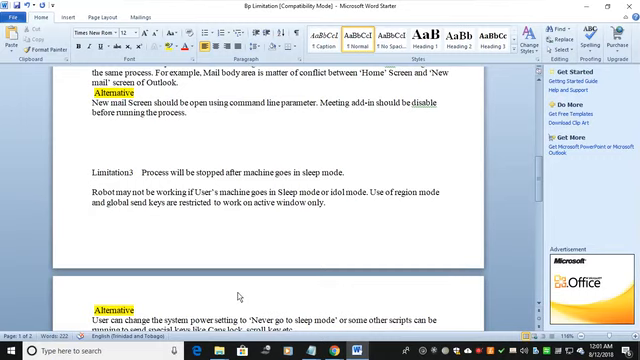
Add the note 'Windows sleep mode to never - black screenshot.' below the limitation paragraph
click(90, 224)
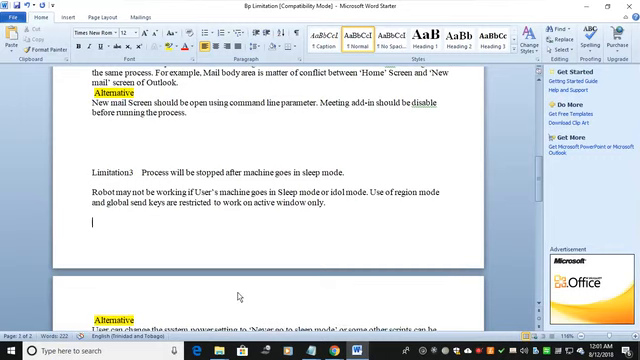
text(wi)
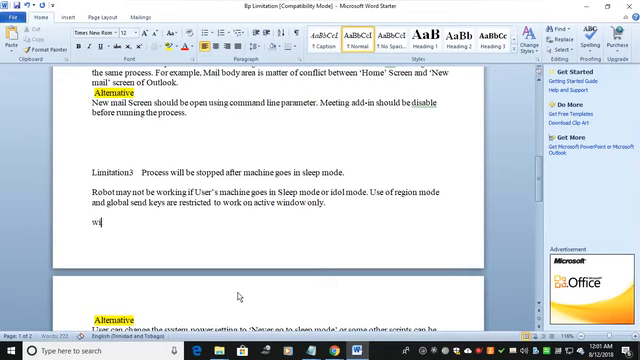
text(indows sleep mode to never  -)
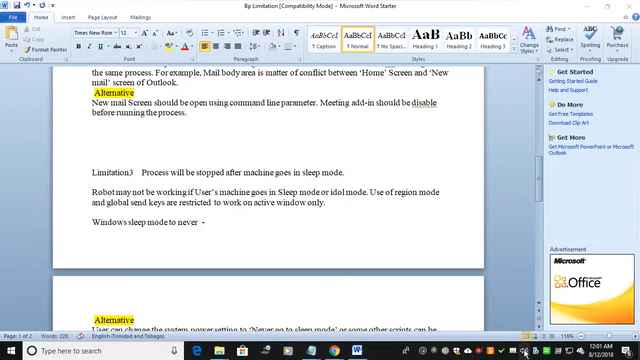
click(518, 338)
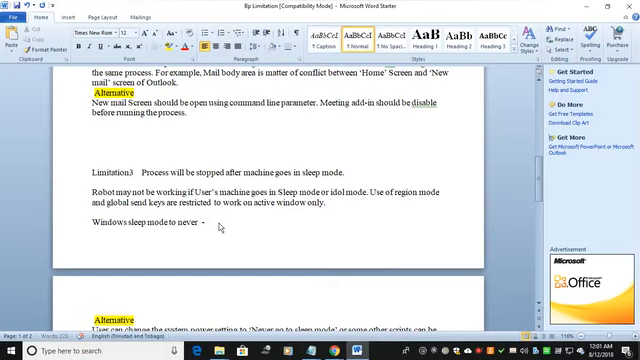
text(if)
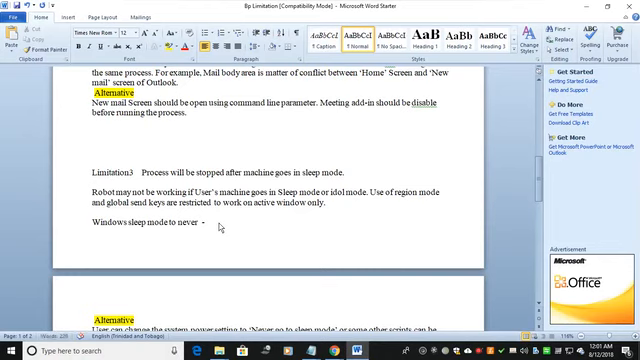
text(blank)
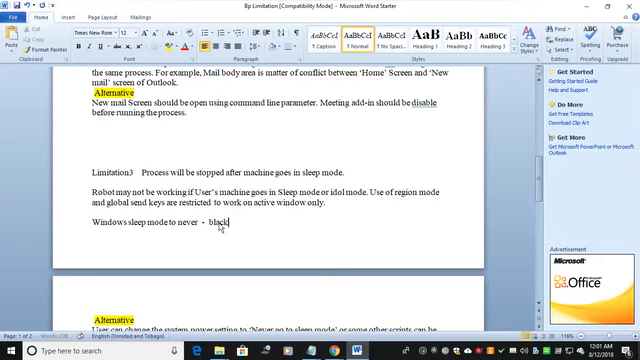
text(screenshot .)
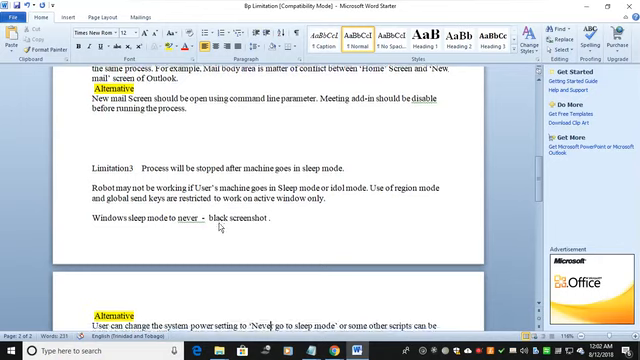
scroll(down, 3)
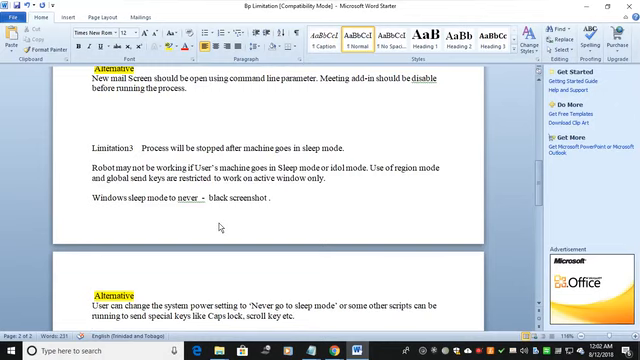
scroll(down, 3)
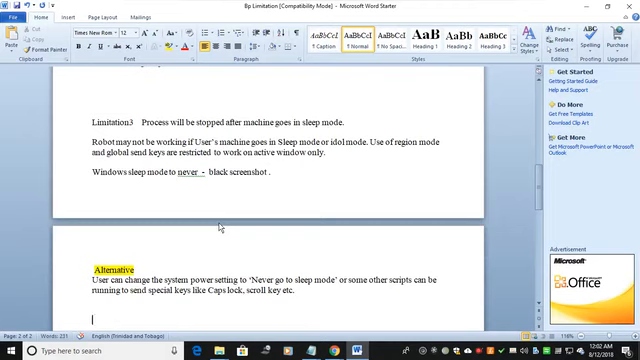
mouse_move(372, 278)
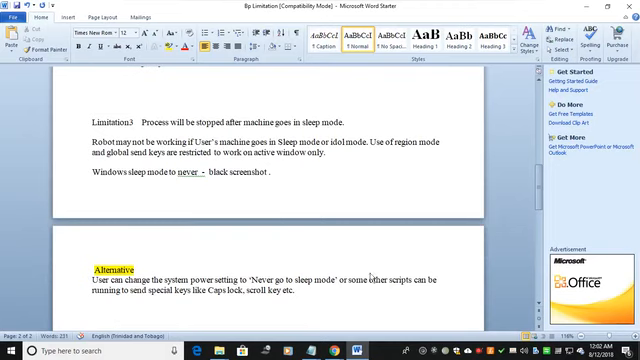